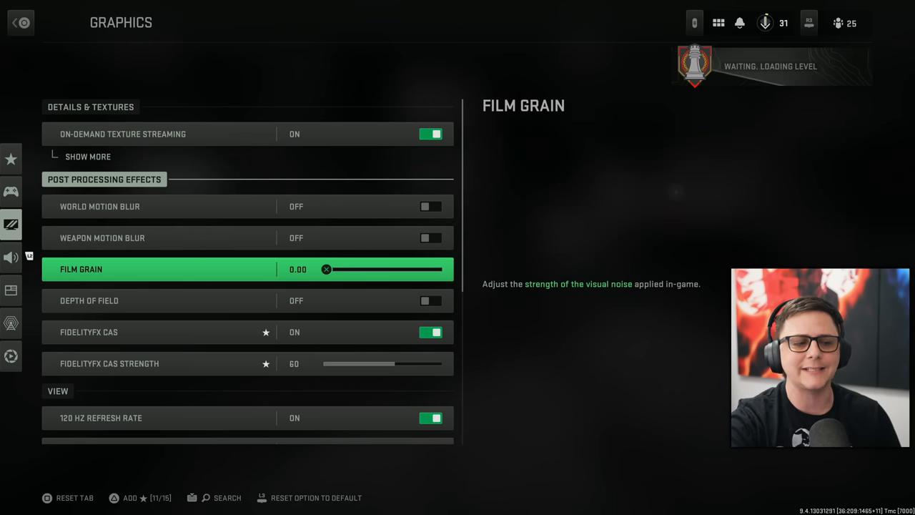
Reveal the extra field of view options under the View section via Show More.
left_click(89, 300)
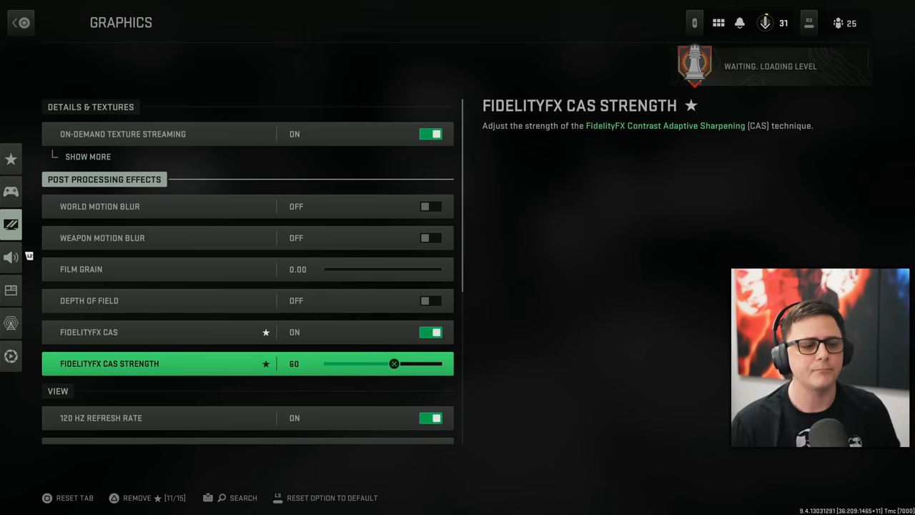
scroll("down", 3)
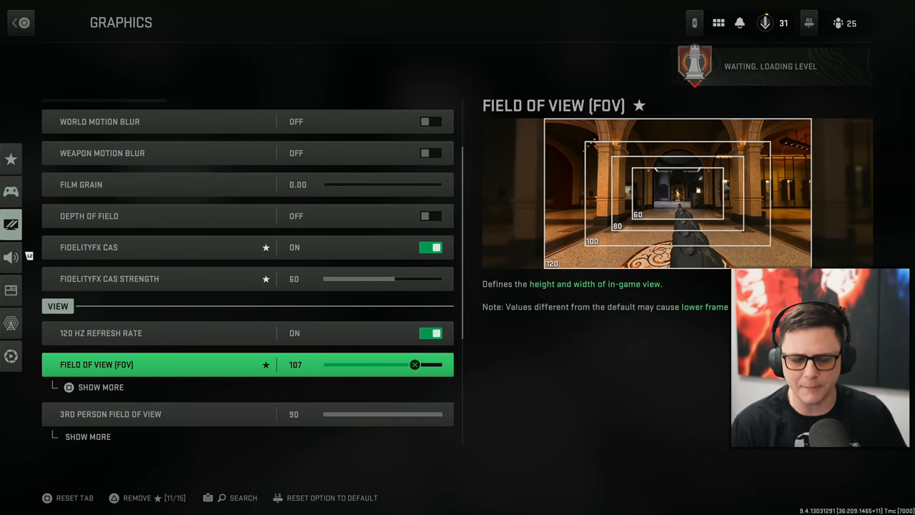
left_click(100, 386)
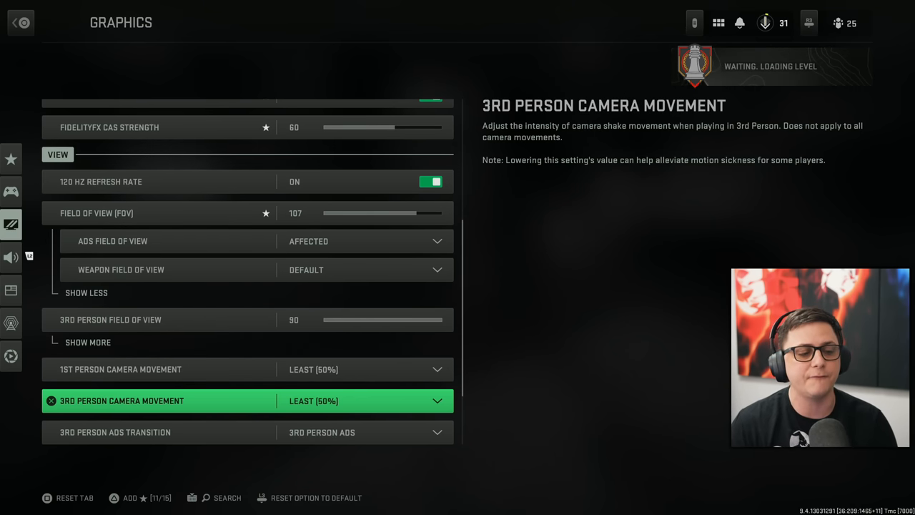
scroll("down", 3)
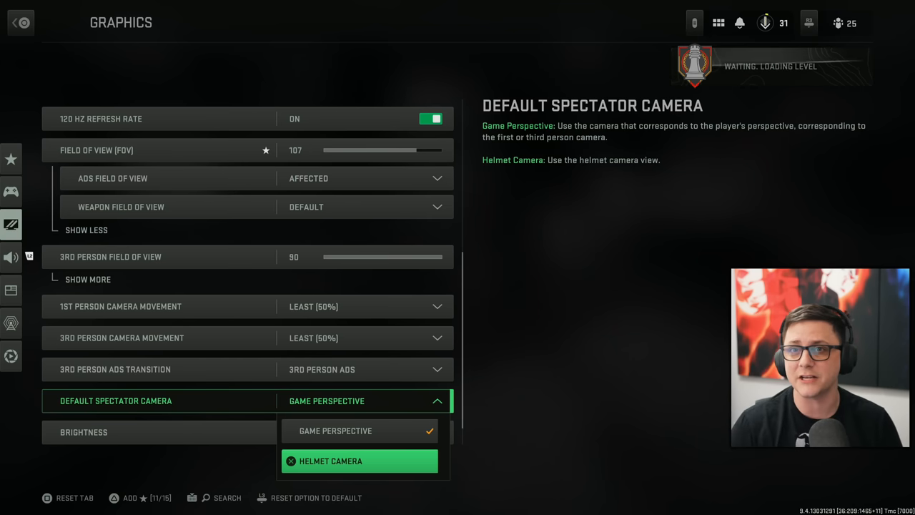
left_click(334, 430)
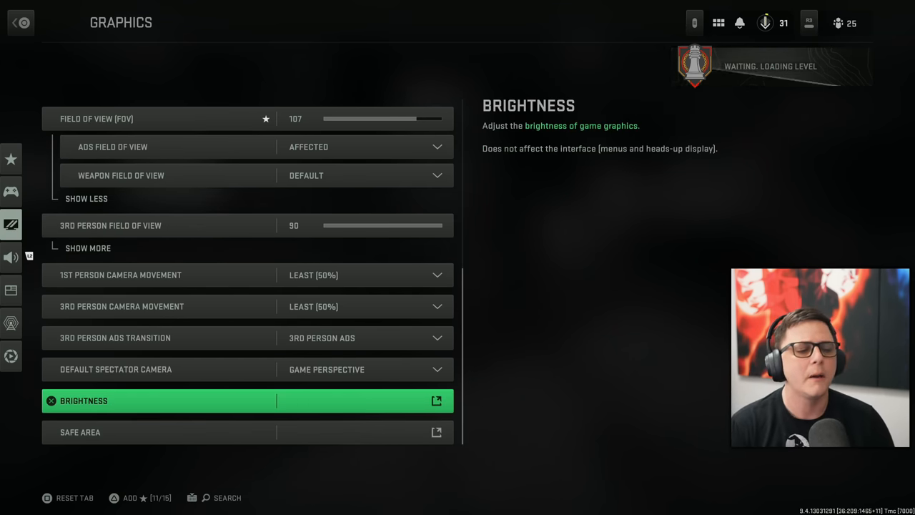
left_click(83, 400)
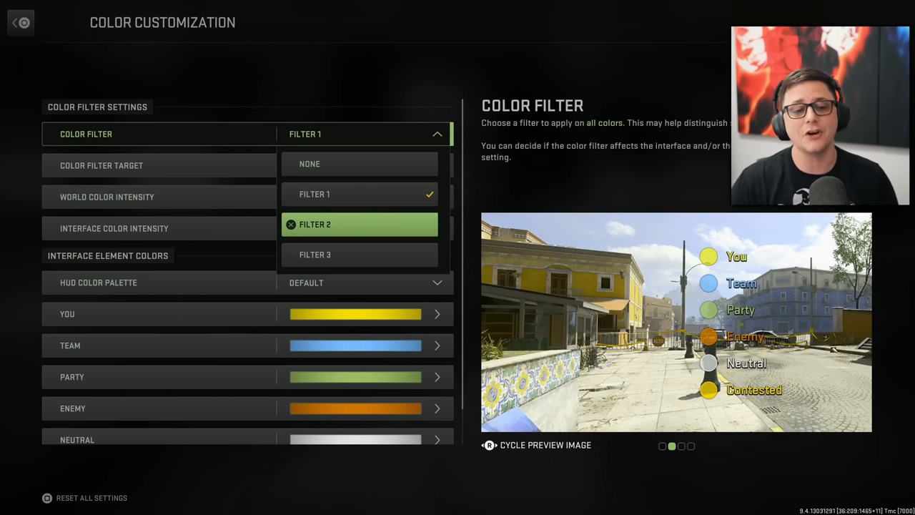
Set Color Filter to Filter 2 targeting Both, then return to Interface settings.
left_click(359, 223)
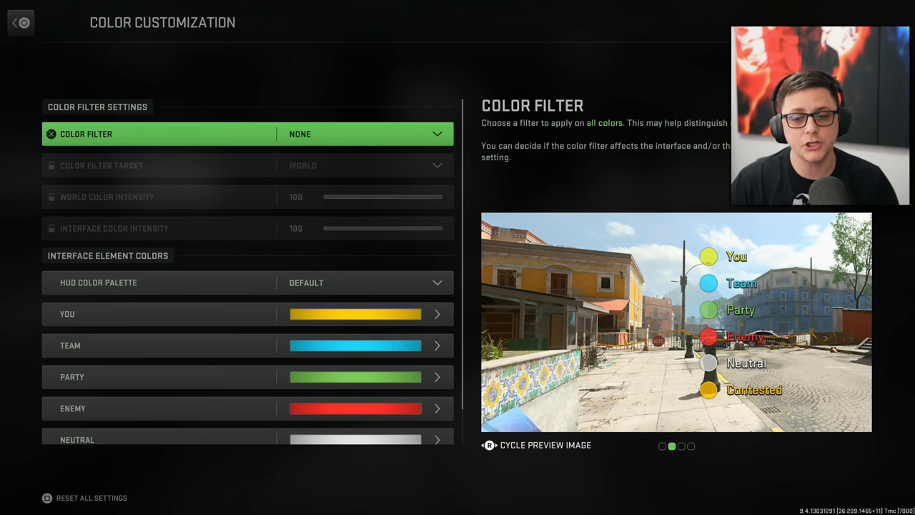
left_click(366, 134)
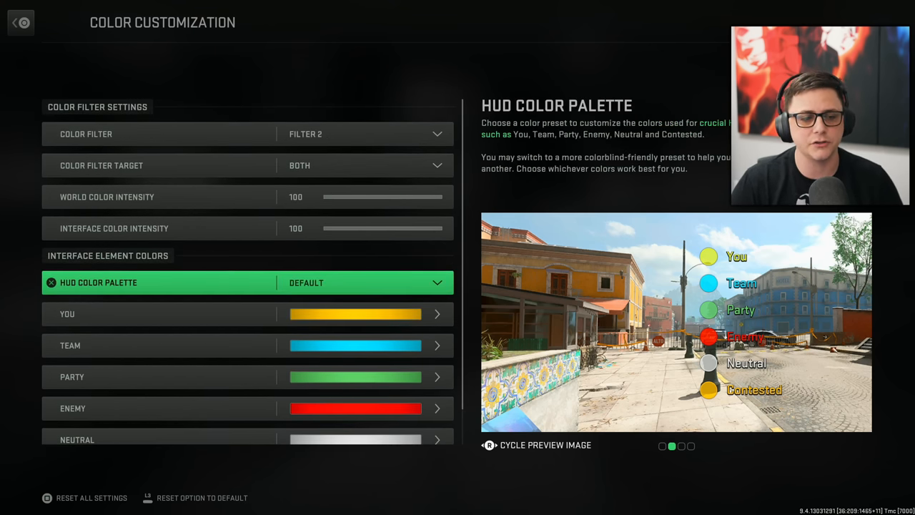
left_click(20, 23)
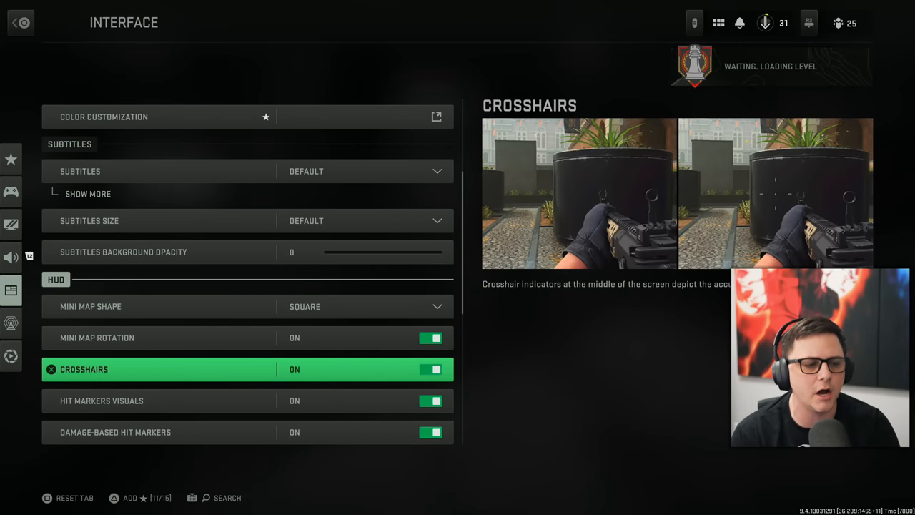
Leave the Interface HUD and Telemetry options and move to the Controller settings.
scroll("down", 3)
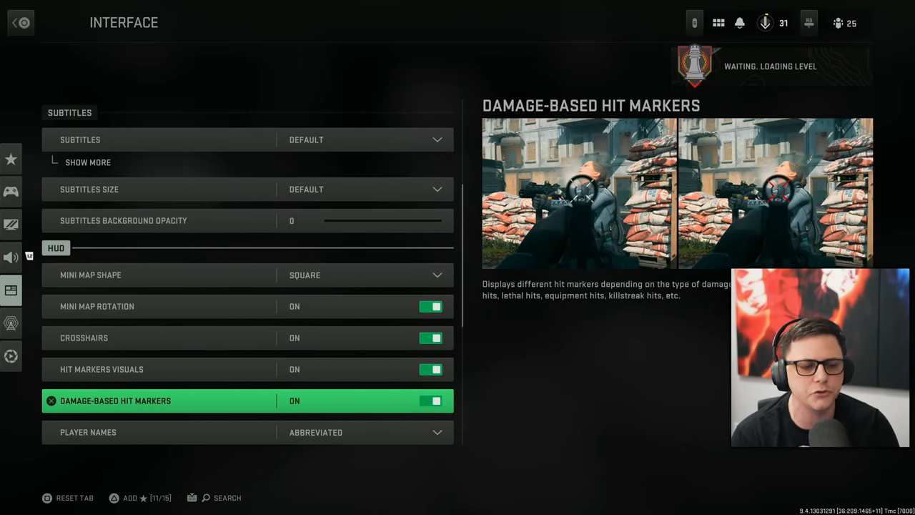
scroll("down", 3)
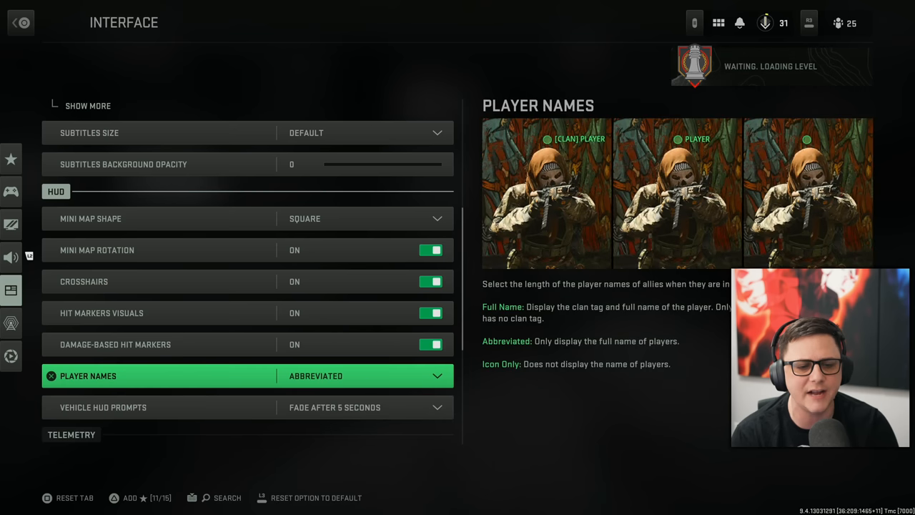
left_click(366, 374)
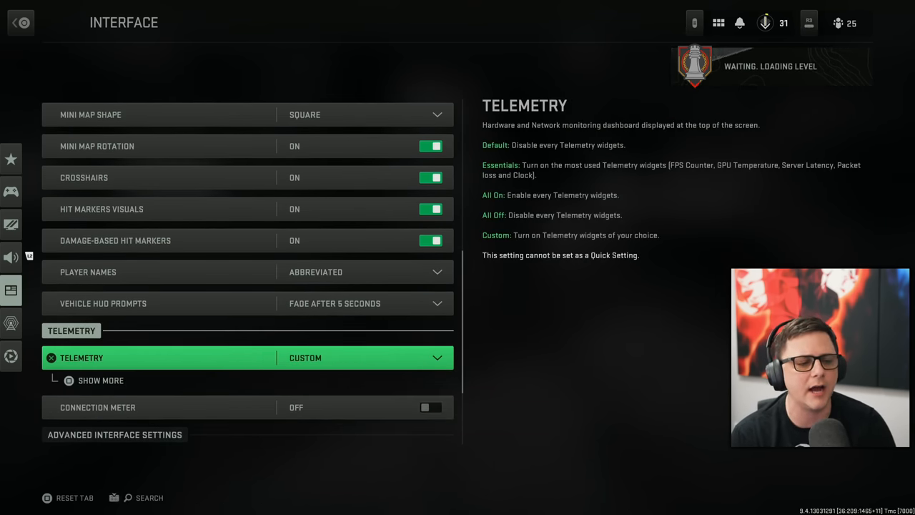
left_click(100, 380)
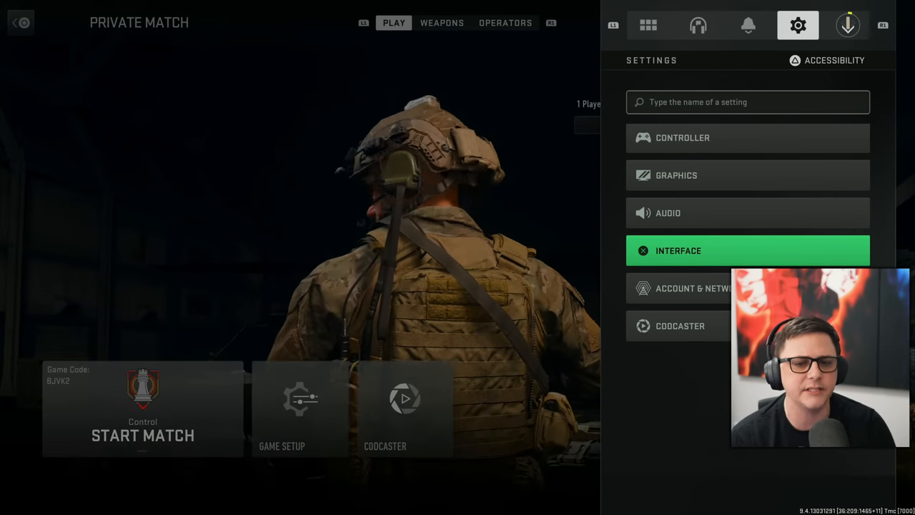
left_click(746, 250)
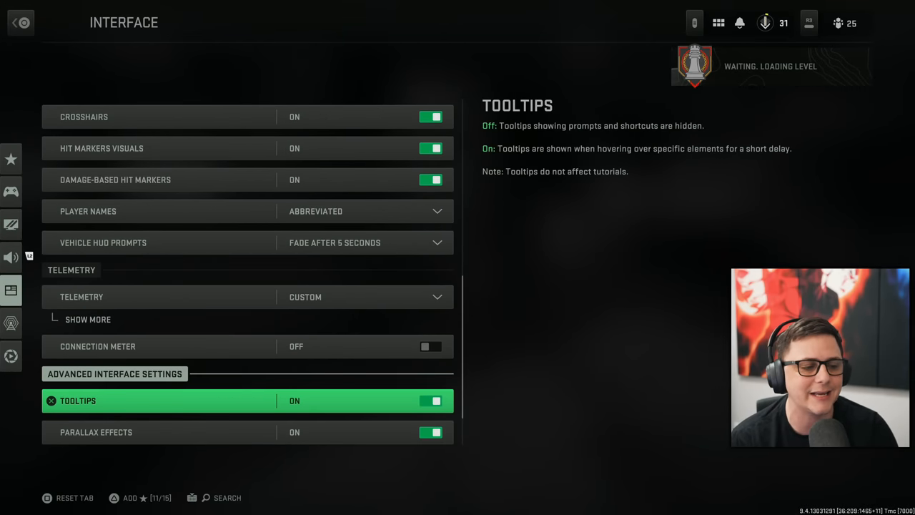
scroll("down", 3)
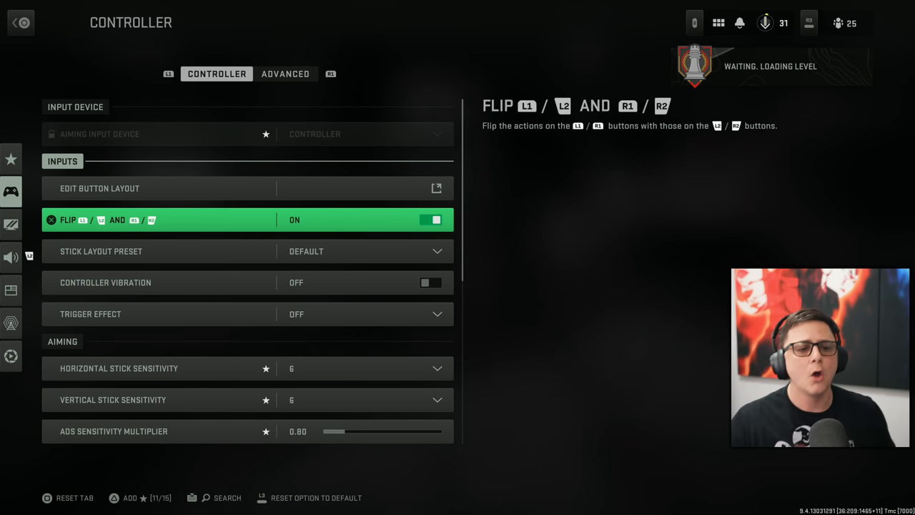
Toggle Flip L1/L2 and R1/R2 off and back on, then enter Edit Button Layout.
left_click(432, 220)
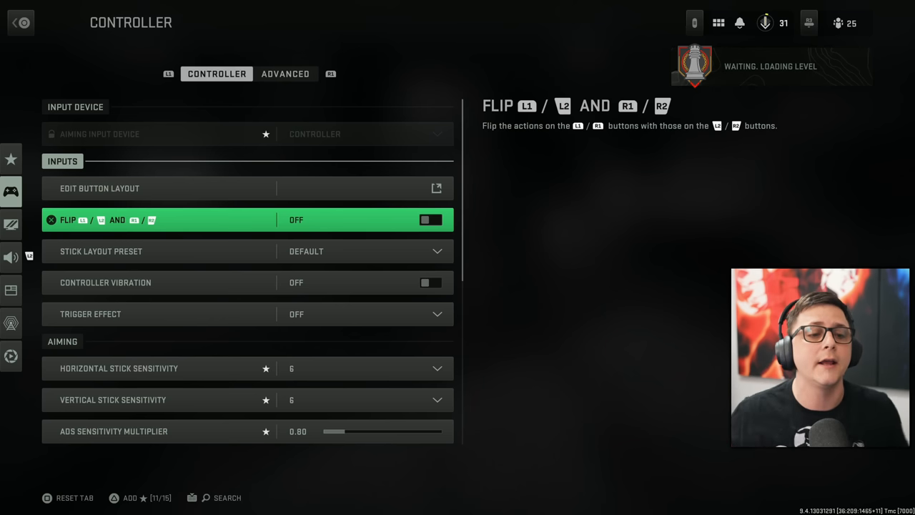
left_click(431, 221)
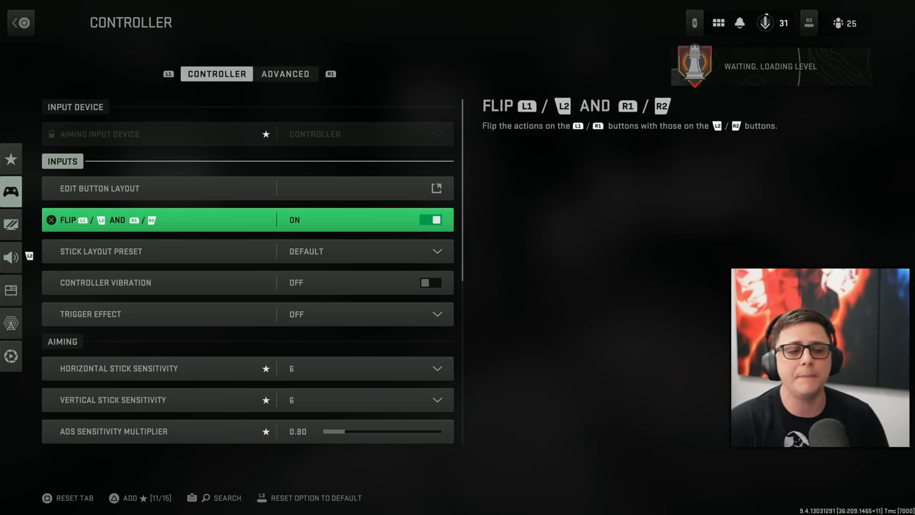
left_click(100, 189)
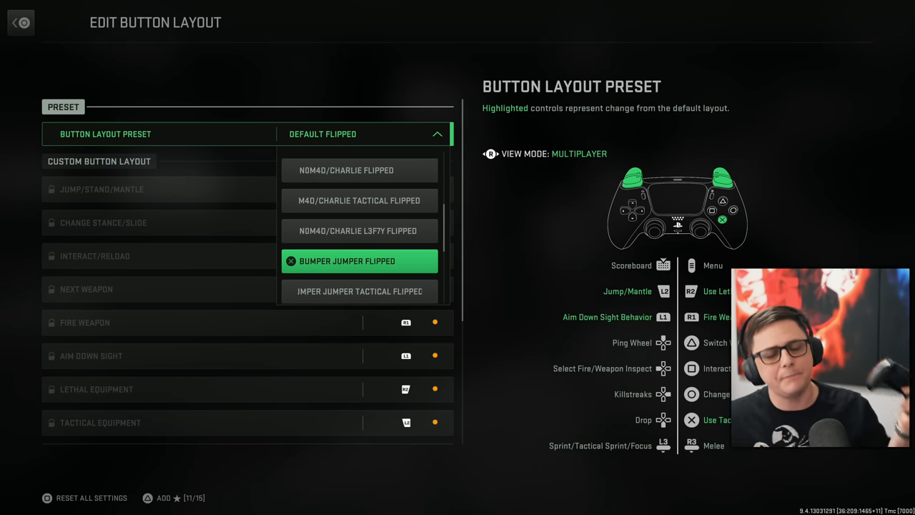
Try the Custom Alt button layout preset, settle on Default Flipped, and back out.
scroll("down", 3)
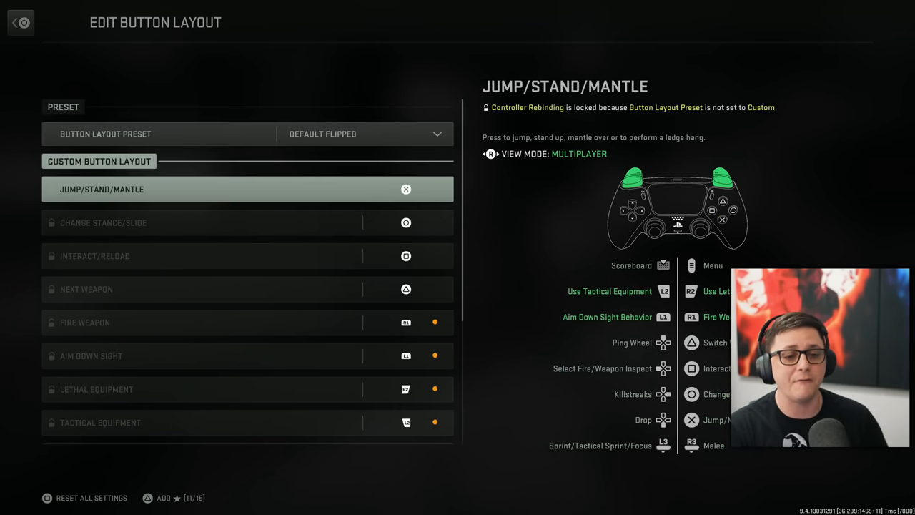
left_click(364, 135)
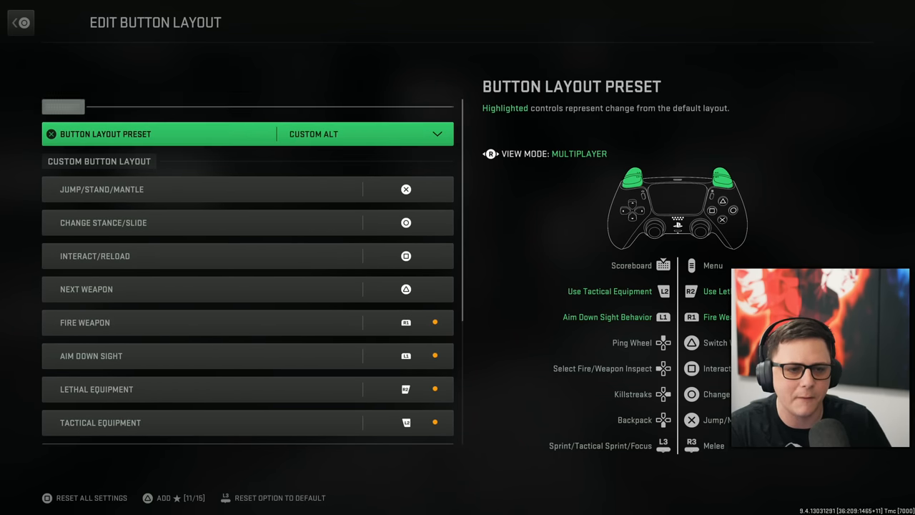
left_click(357, 134)
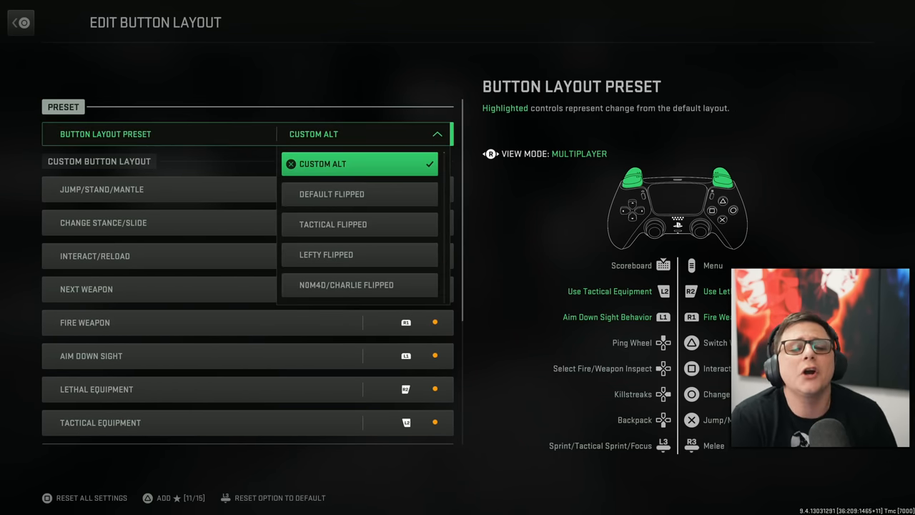
left_click(332, 194)
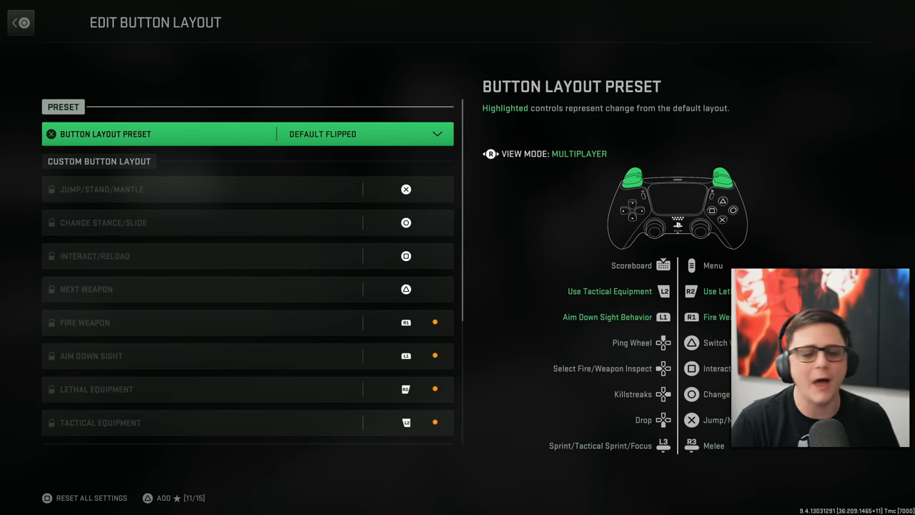
left_click(20, 23)
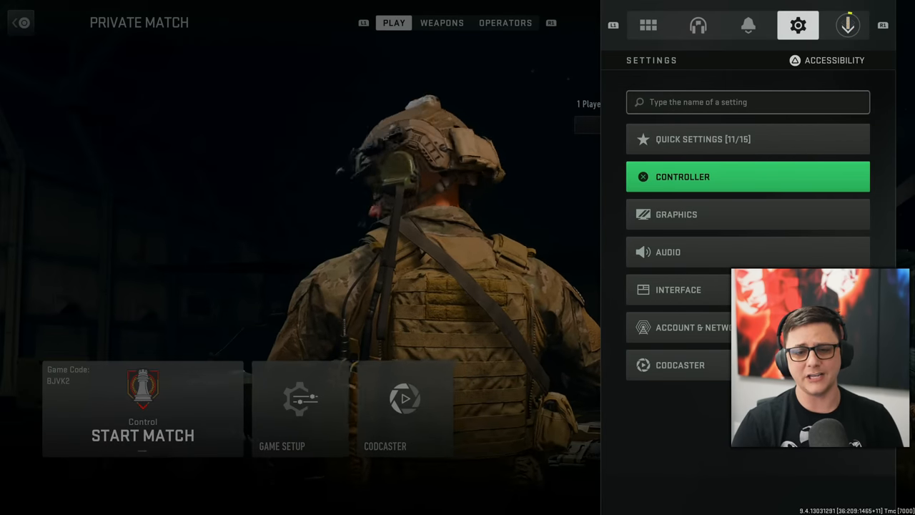
Select Controller in the Settings side panel to reach the controller page.
left_click(747, 177)
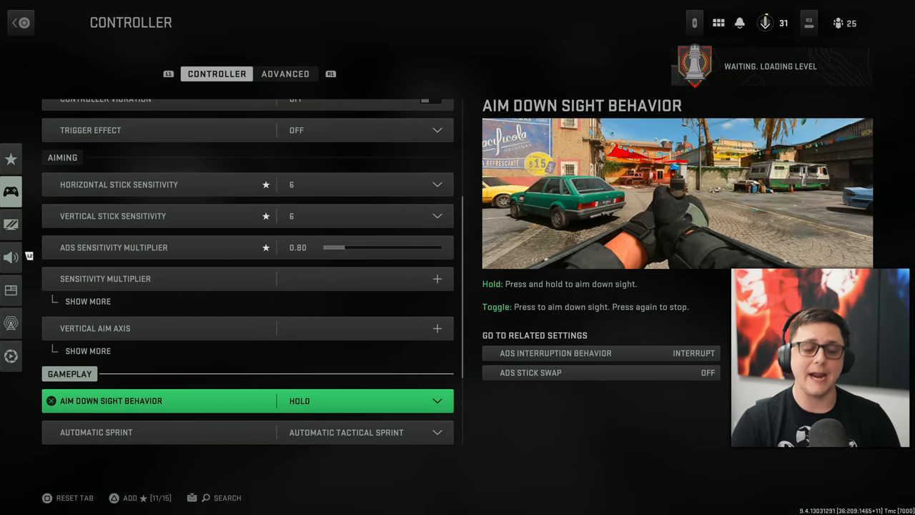
Set Automatic Sprint to plain Automatic Sprint instead of Automatic Tactical Sprint.
scroll("down", 3)
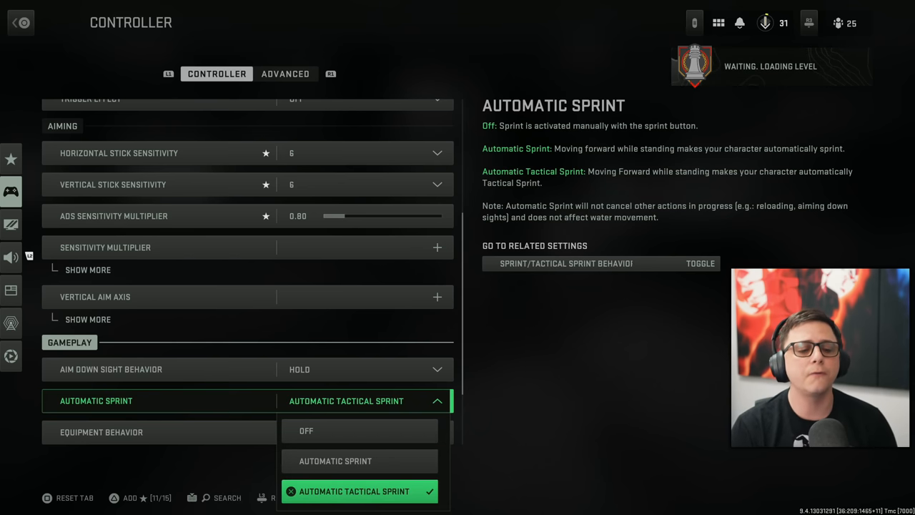
mouse_move(359, 430)
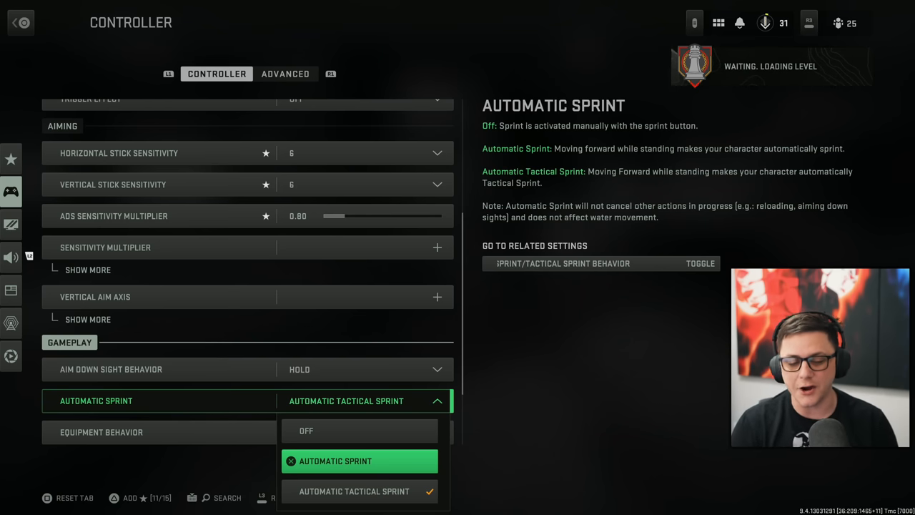
left_click(334, 461)
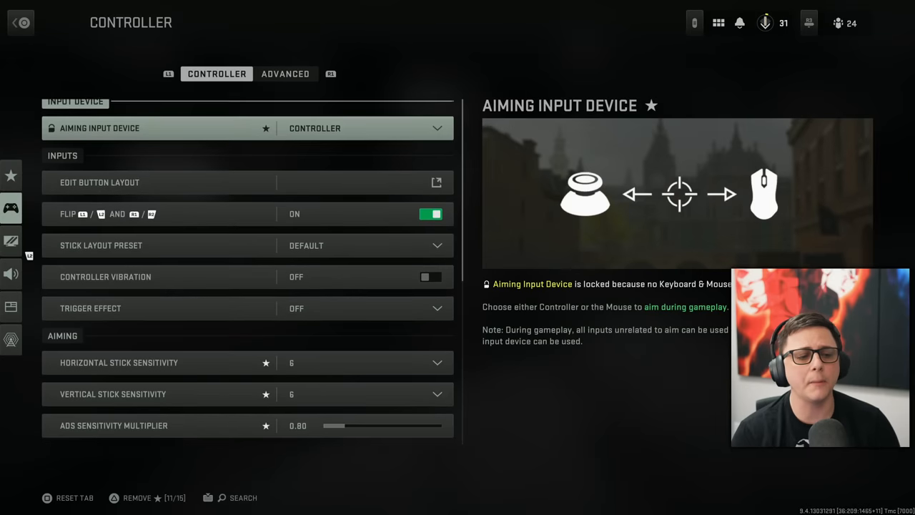
Switch to the Advanced controller tab showing the Aim Assist Type choices.
scroll("down", 3)
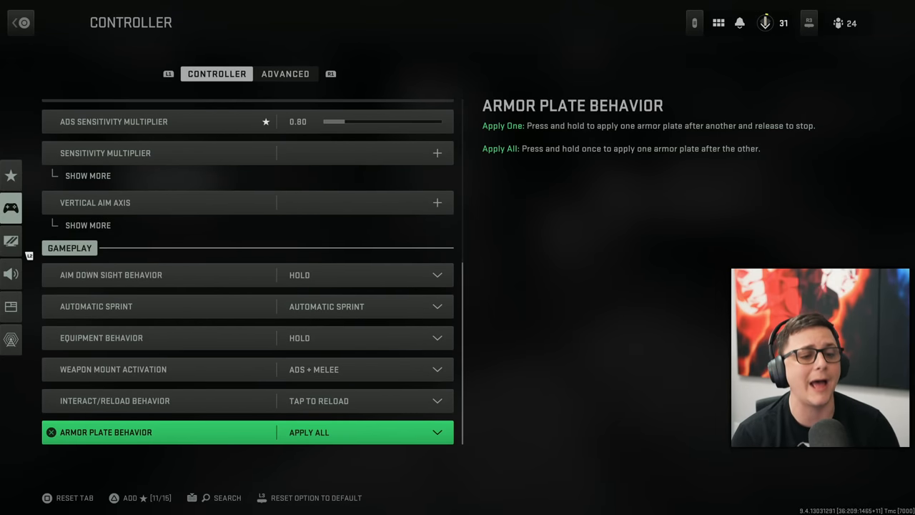
left_click(286, 74)
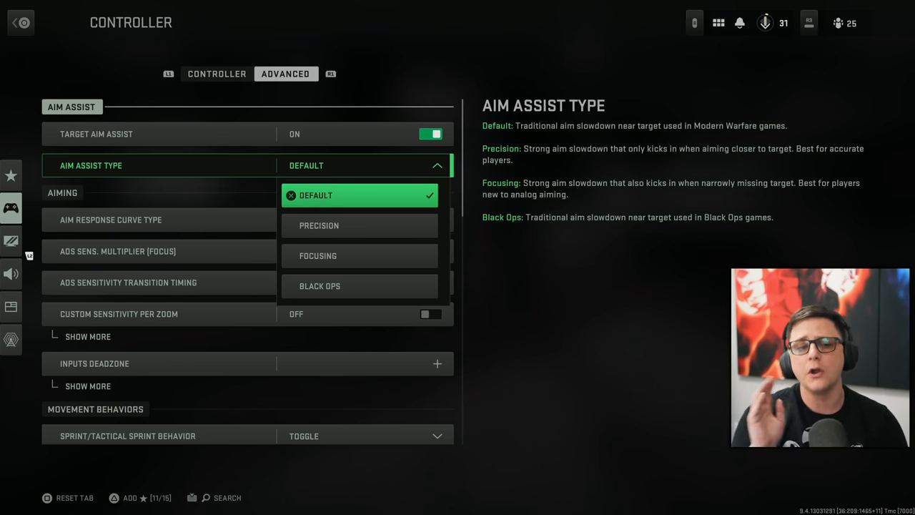
Keep Aim Assist Type on Default, expand per-zoom sensitivity, and expand Inputs Deadzone.
left_click(357, 195)
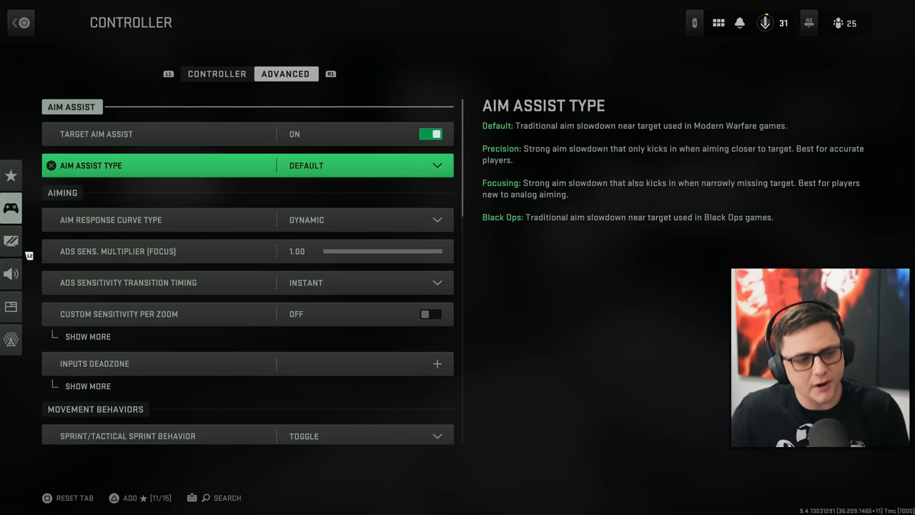
left_click(111, 220)
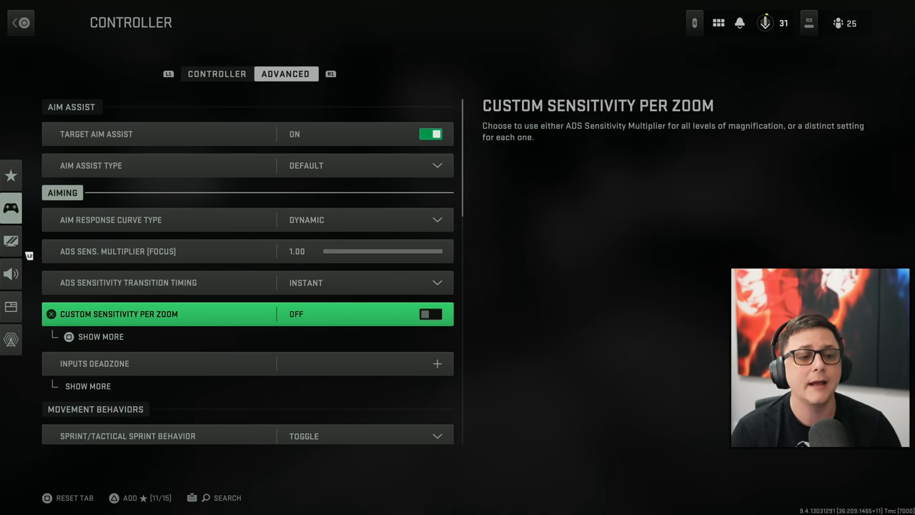
left_click(101, 336)
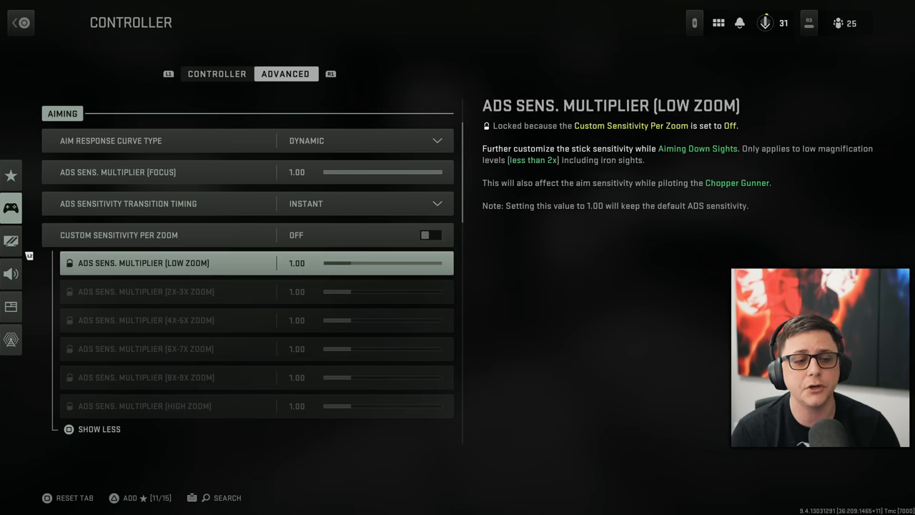
left_click(119, 235)
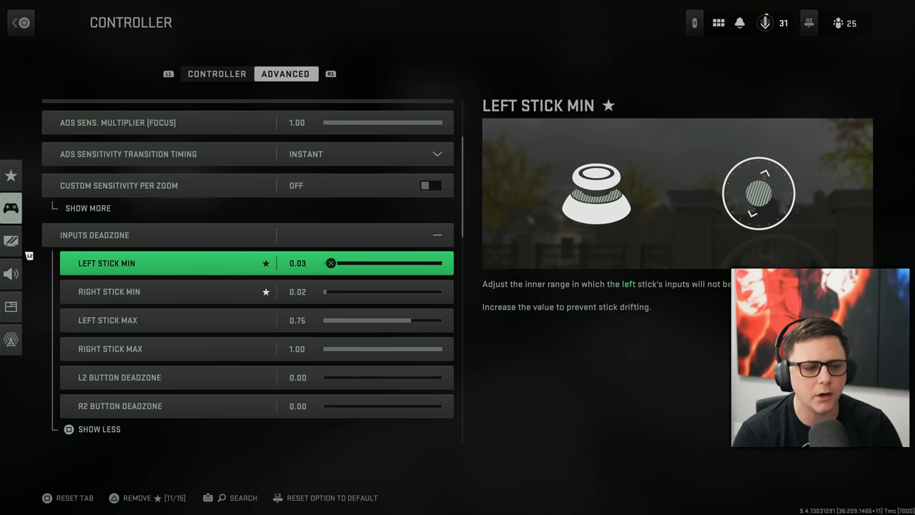
Adjust Left Stick Min through 0.00, 0.03 and 0.11, leaving it at 0.02.
left_click_drag(332, 263, 326, 263)
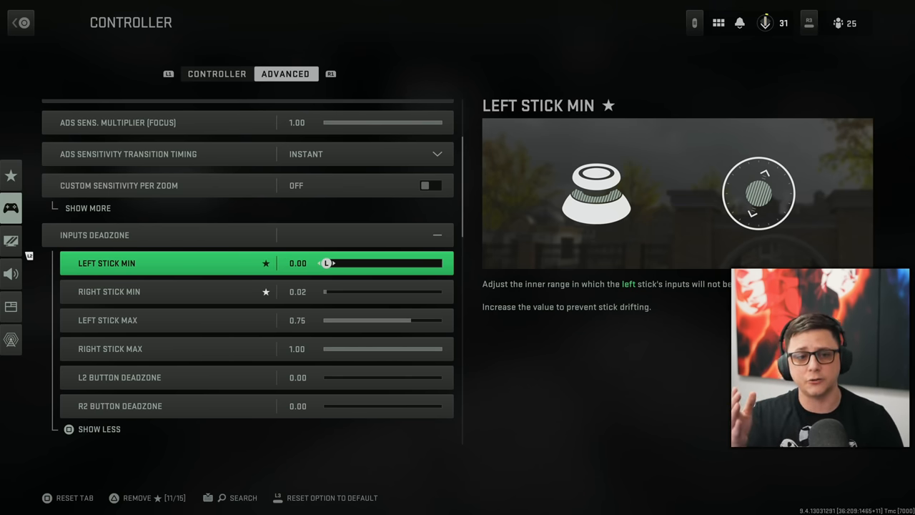
left_click_drag(326, 264, 331, 264)
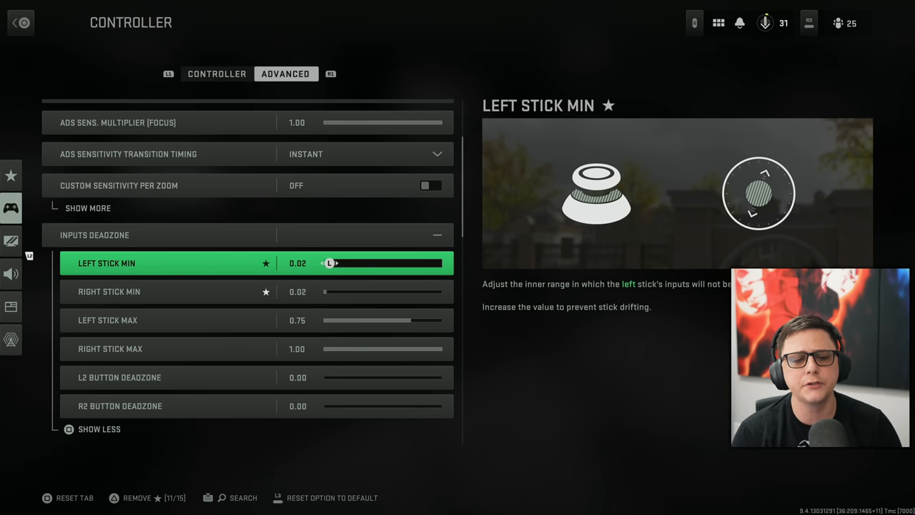
key("right")
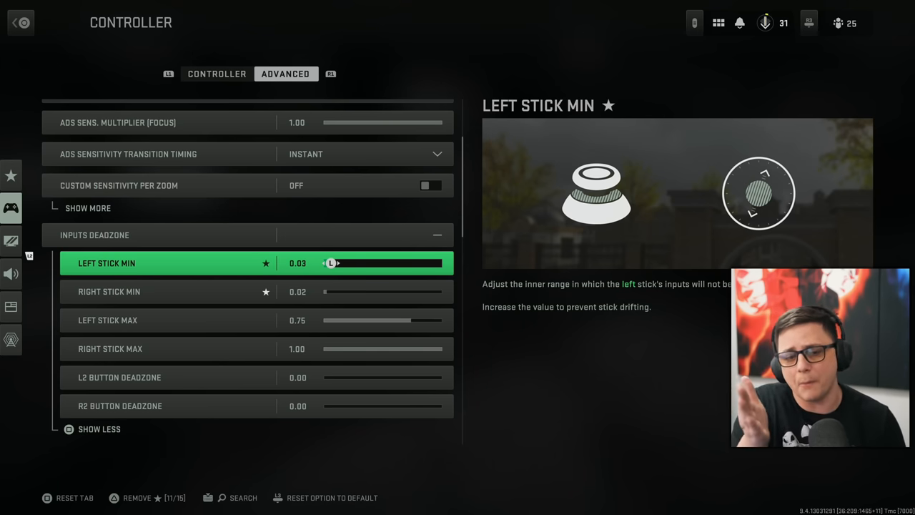
left_click_drag(331, 263, 351, 264)
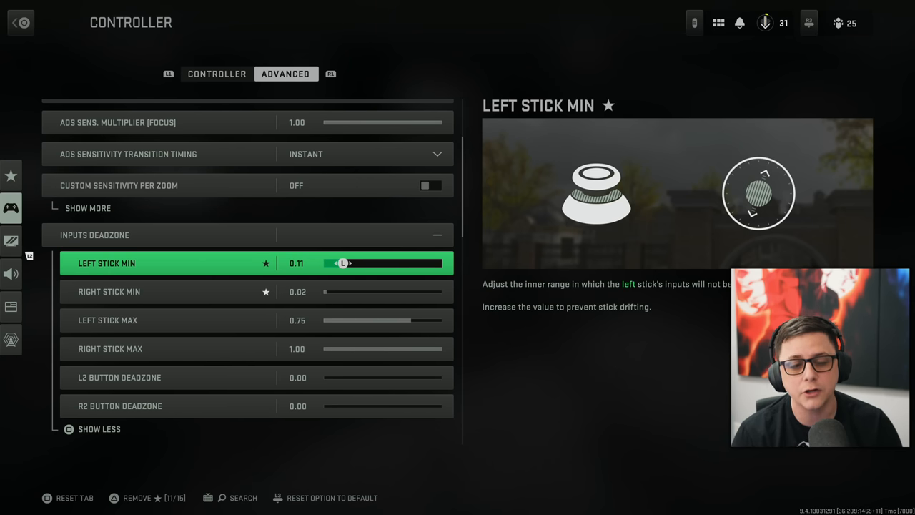
left_click_drag(346, 263, 328, 263)
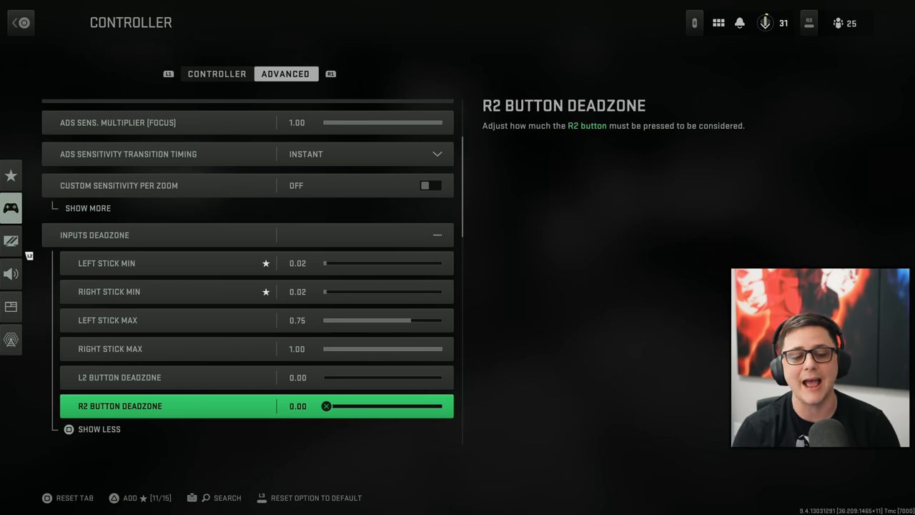
Review Invert Slide and Dive, keep Parachute Auto-Deploy on, and toggle Sprinting Door Bash off then back on.
scroll("down", 3)
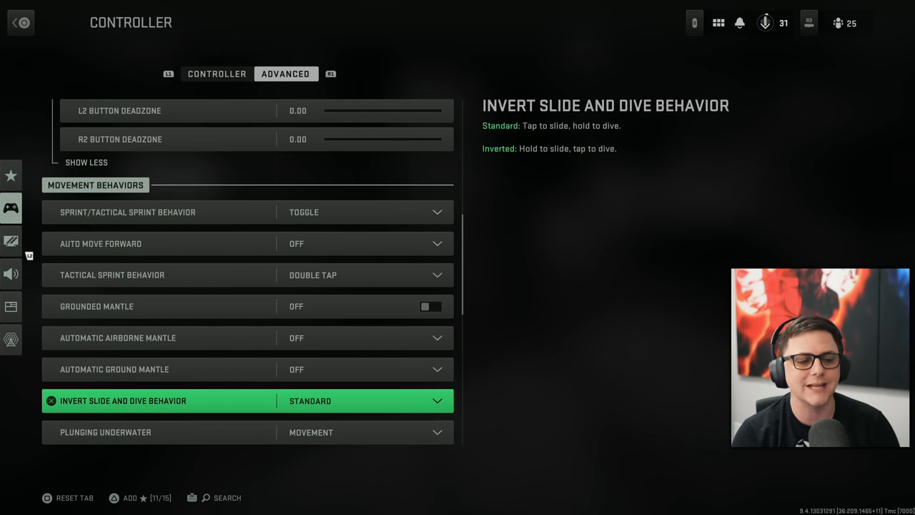
left_click(366, 400)
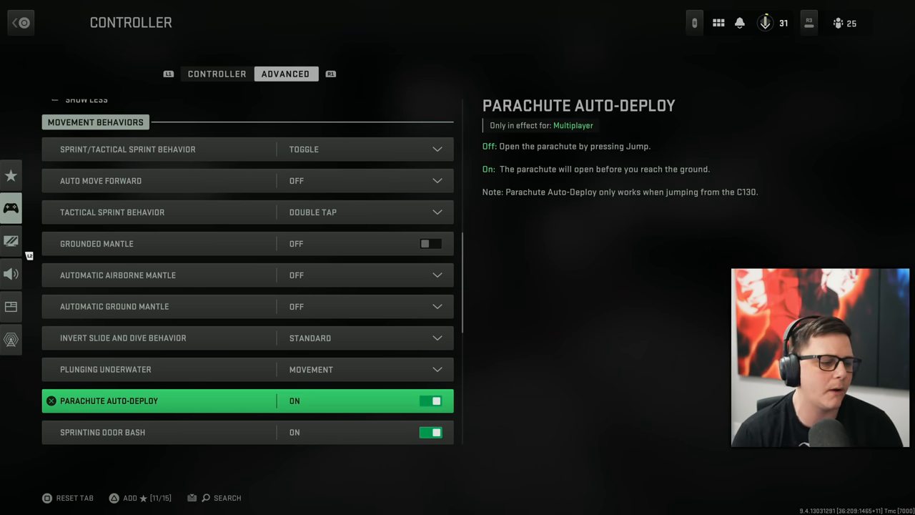
left_click(431, 401)
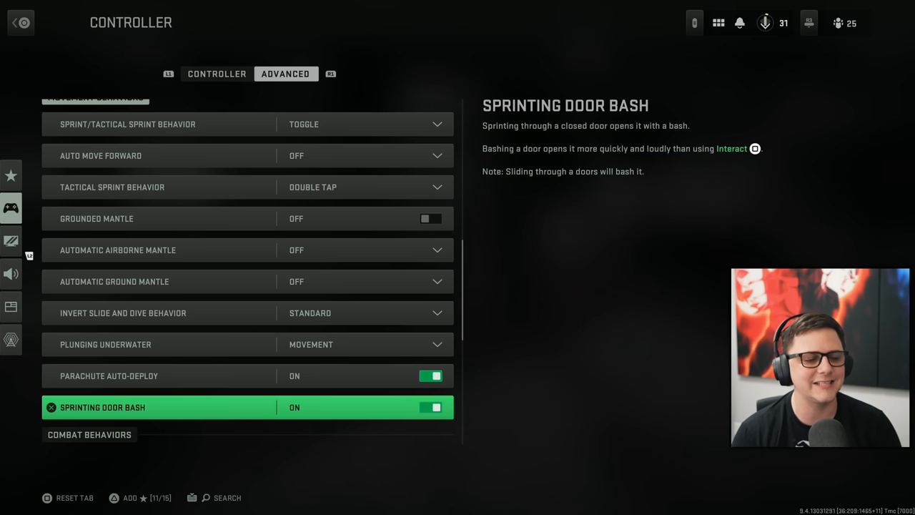
left_click(430, 406)
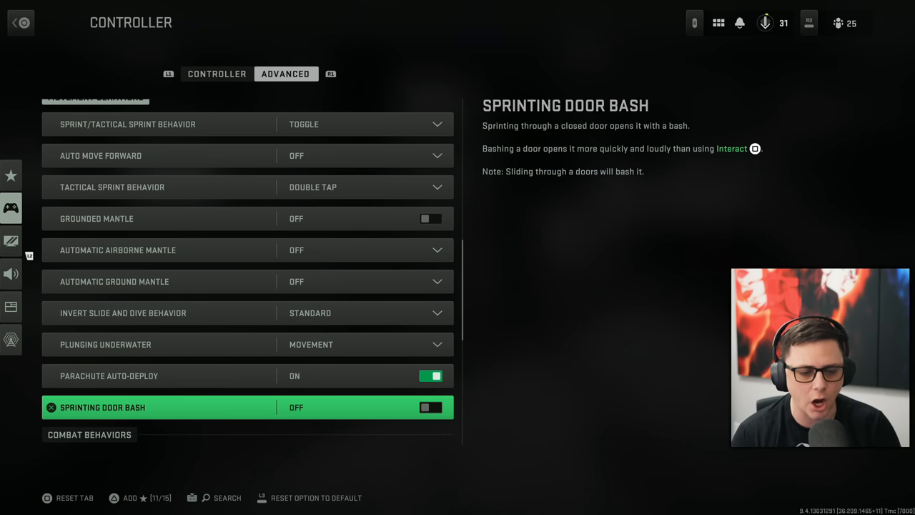
left_click(431, 406)
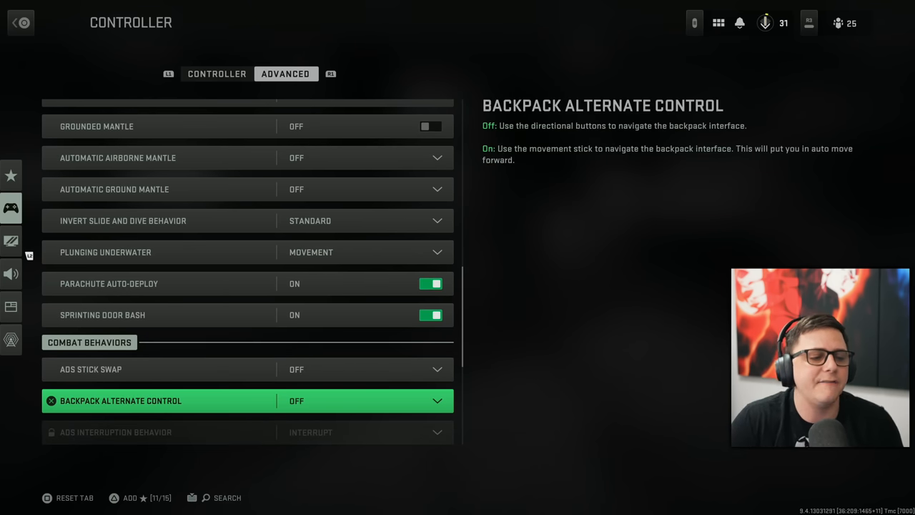
Leave Quick C4 Detonation off, review Vehicle Camera Recenter, and keep both ping delays at Moderate.
scroll("down", 3)
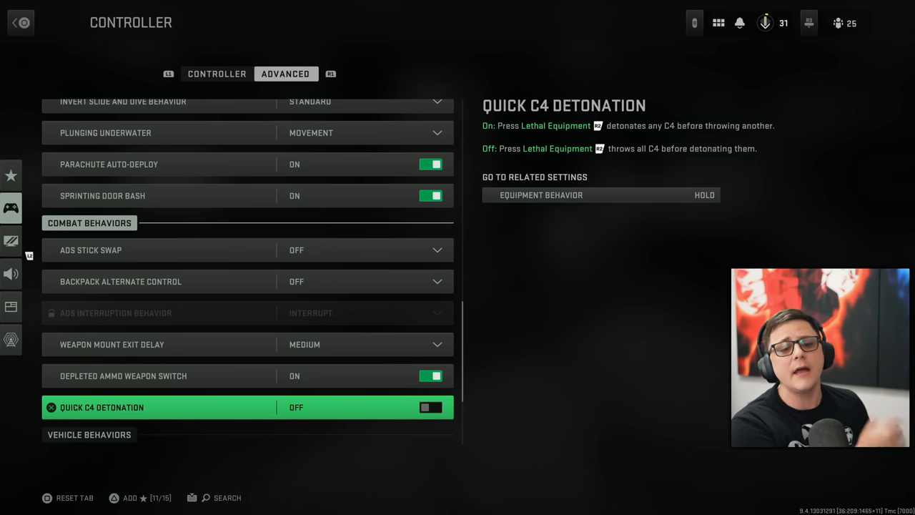
left_click(430, 406)
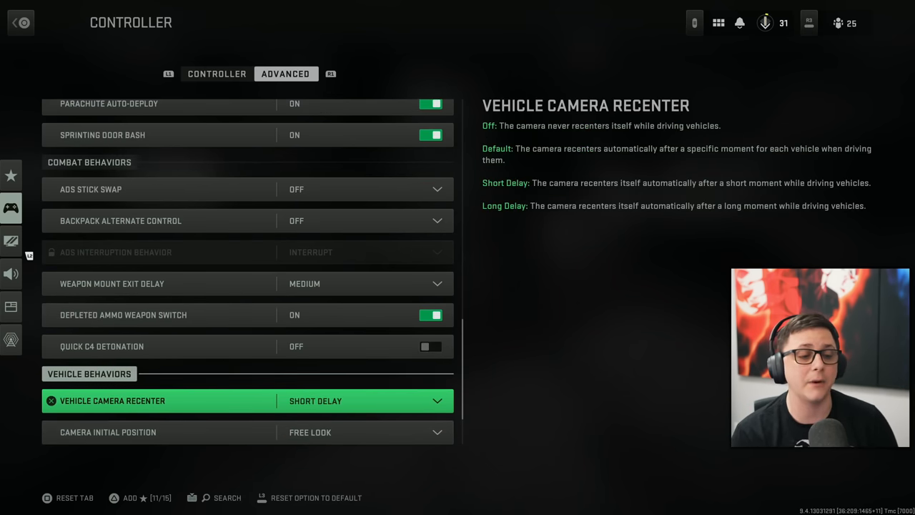
scroll("down", 3)
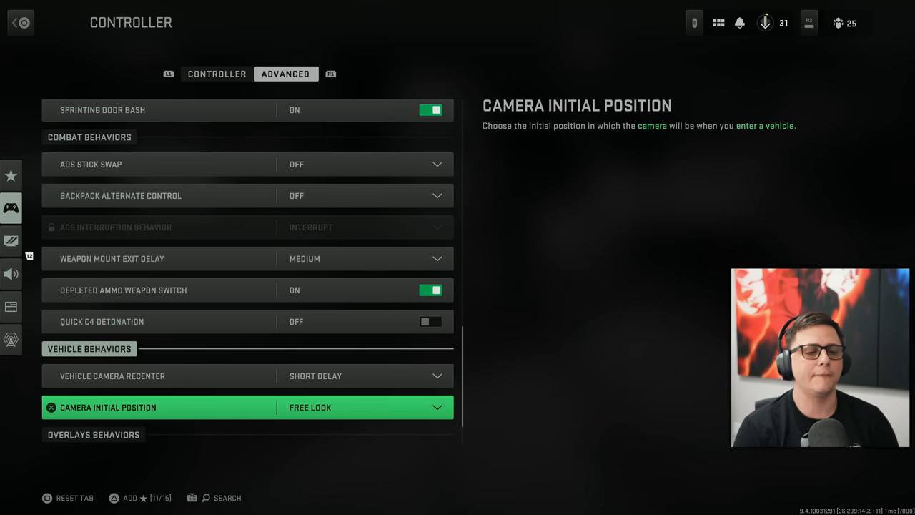
scroll("down", 3)
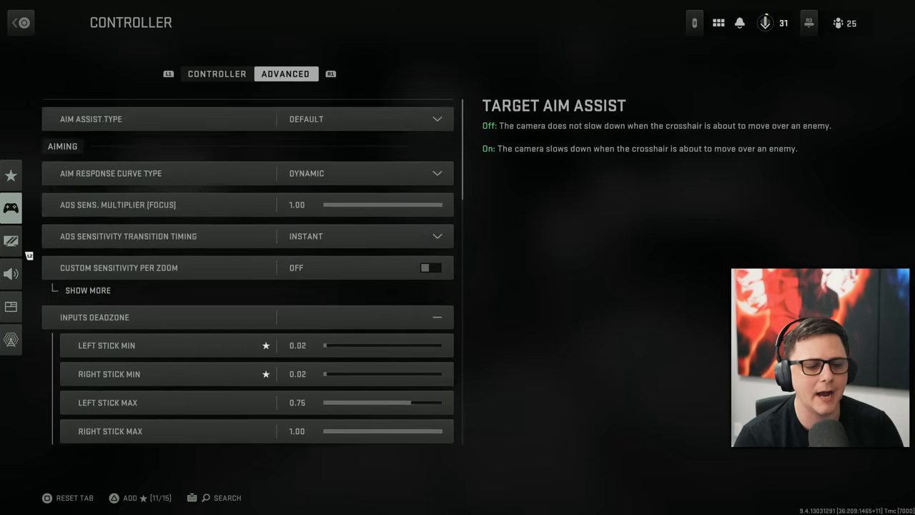
scroll("down", 3)
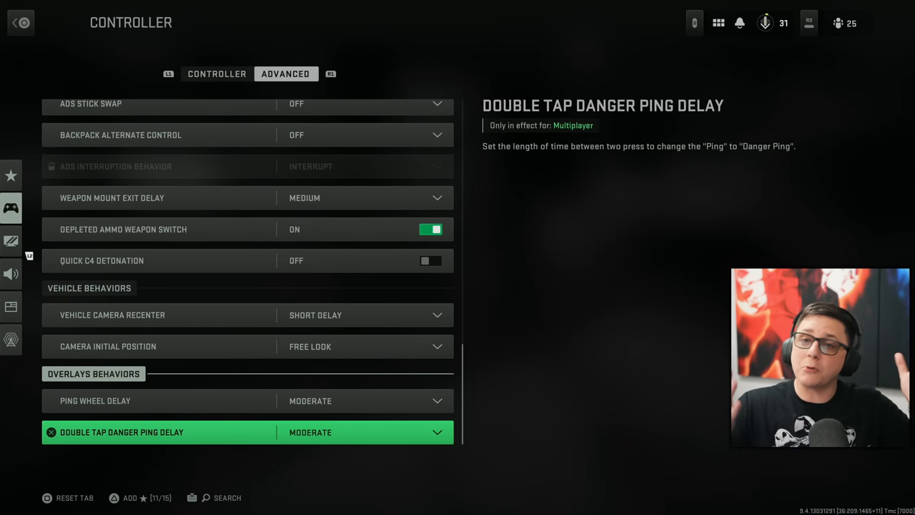